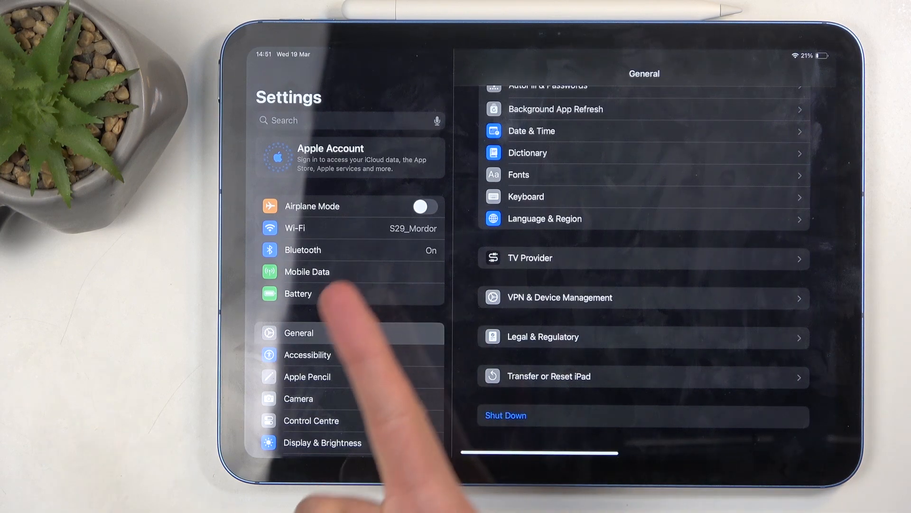
Open Transfer or Reset iPad and choose Erase All Content and Settings.
{"action": "left_click", "coordinate": [546, 375]}
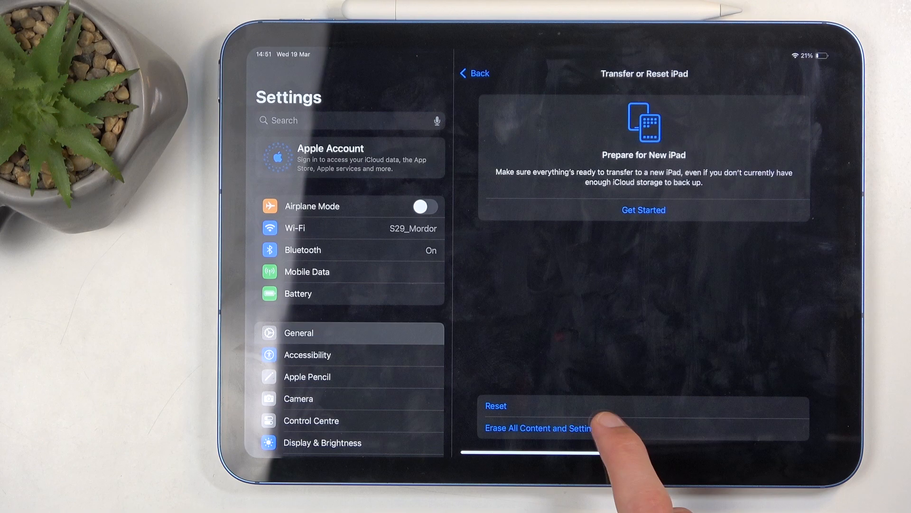
{"action": "left_click", "coordinate": [538, 427]}
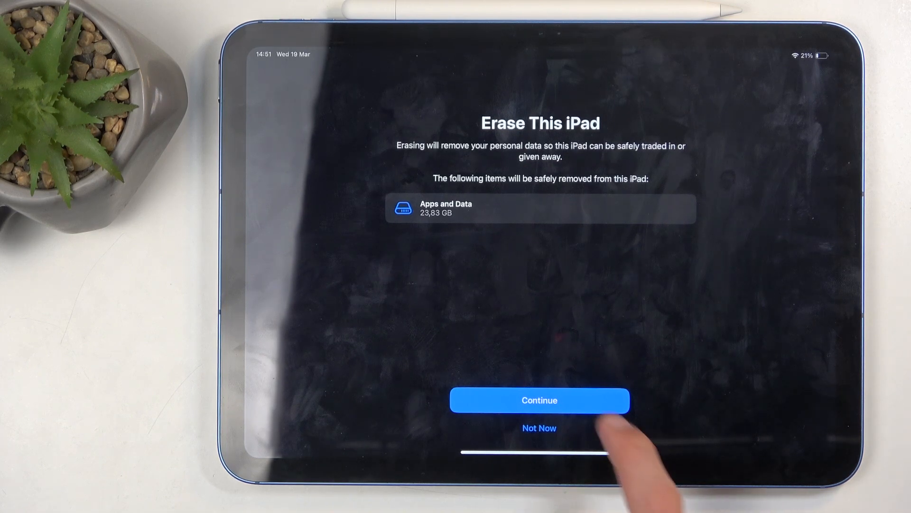
Continue past Erase This iPad, confirm Erase, and begin entering the passcode.
{"action": "left_click", "coordinate": [539, 400]}
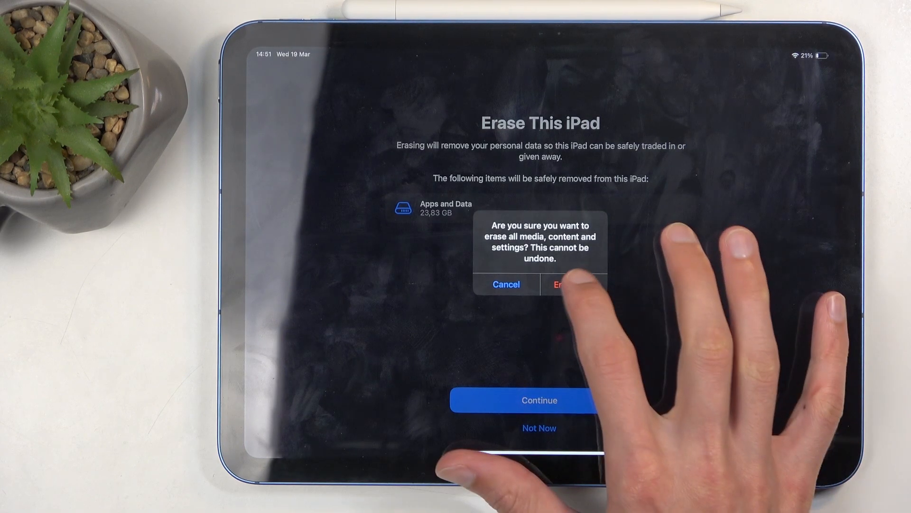
{"action": "left_click", "coordinate": [564, 285]}
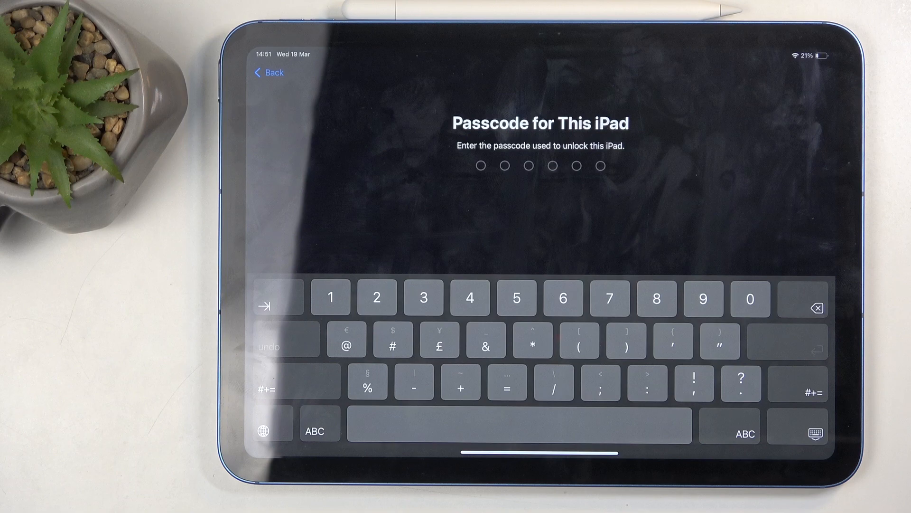
{"action": "left_click", "coordinate": [470, 297]}
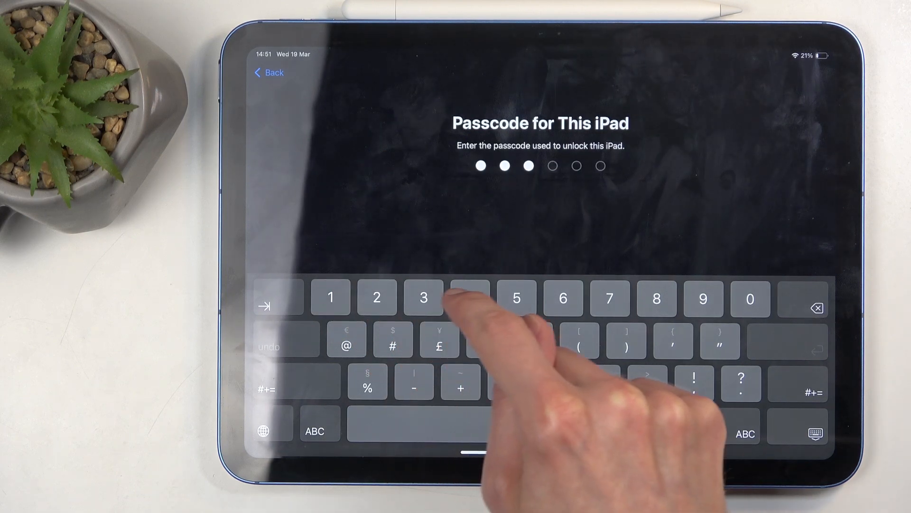